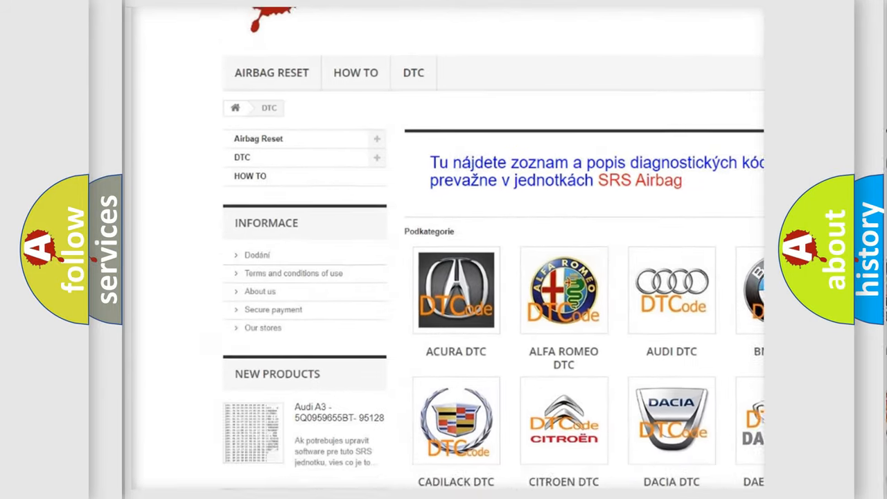
Scroll down the DTC page past the car-make logo grid to the B-series code list.
scroll(down, 3)
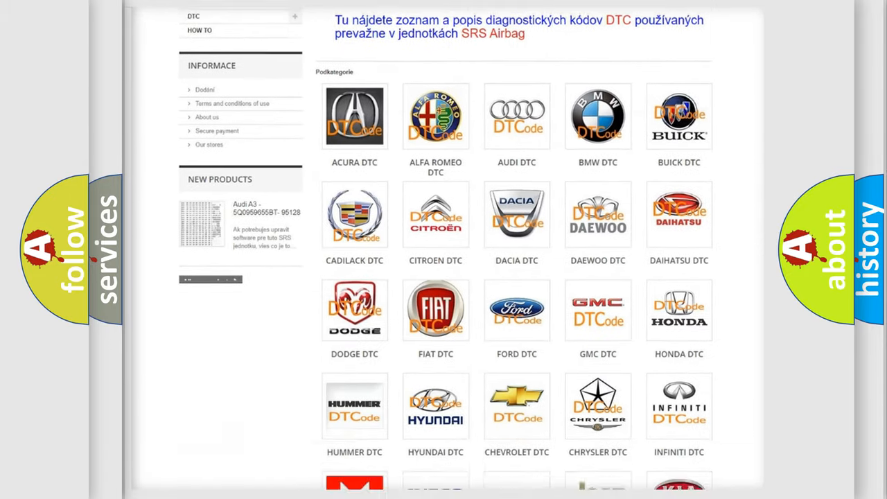
scroll(down, 3)
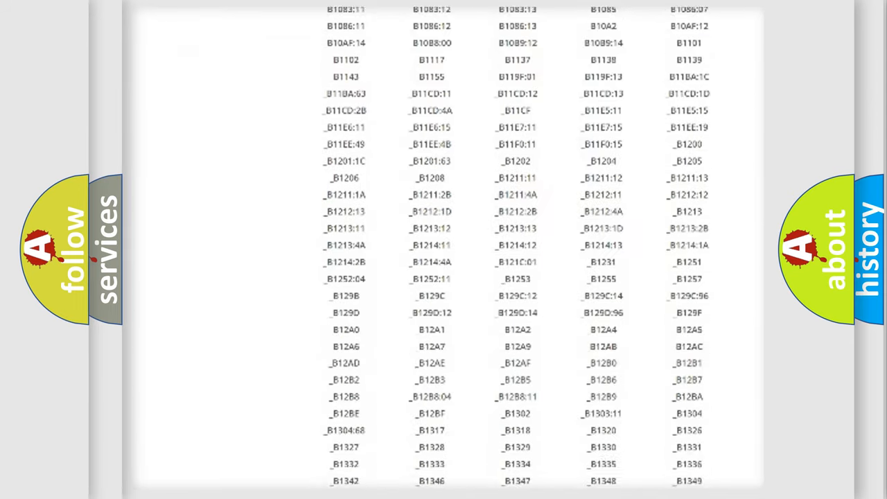
scroll(down, 3)
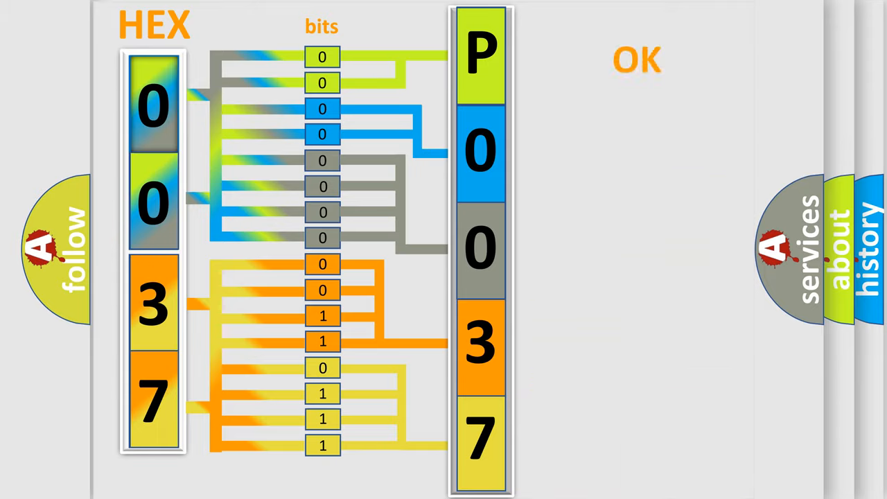
Advance to the Jeep slide showing Make: Jeep with P0037 one character per box.
click(637, 58)
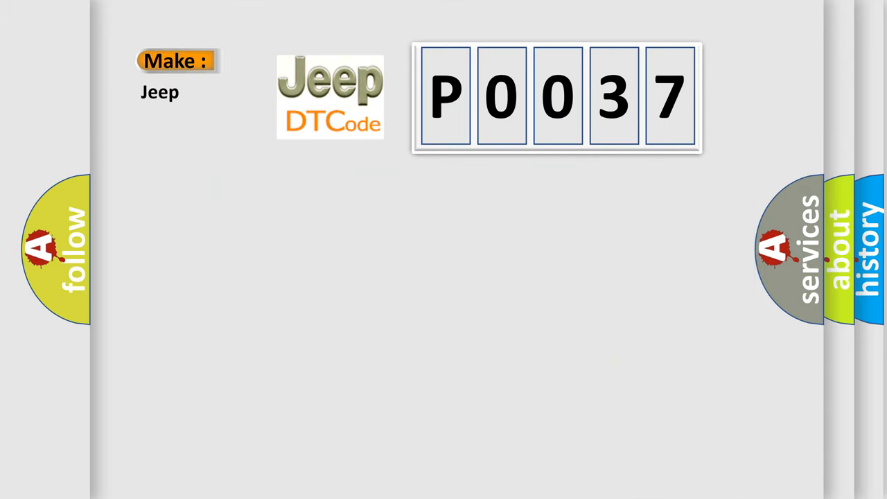